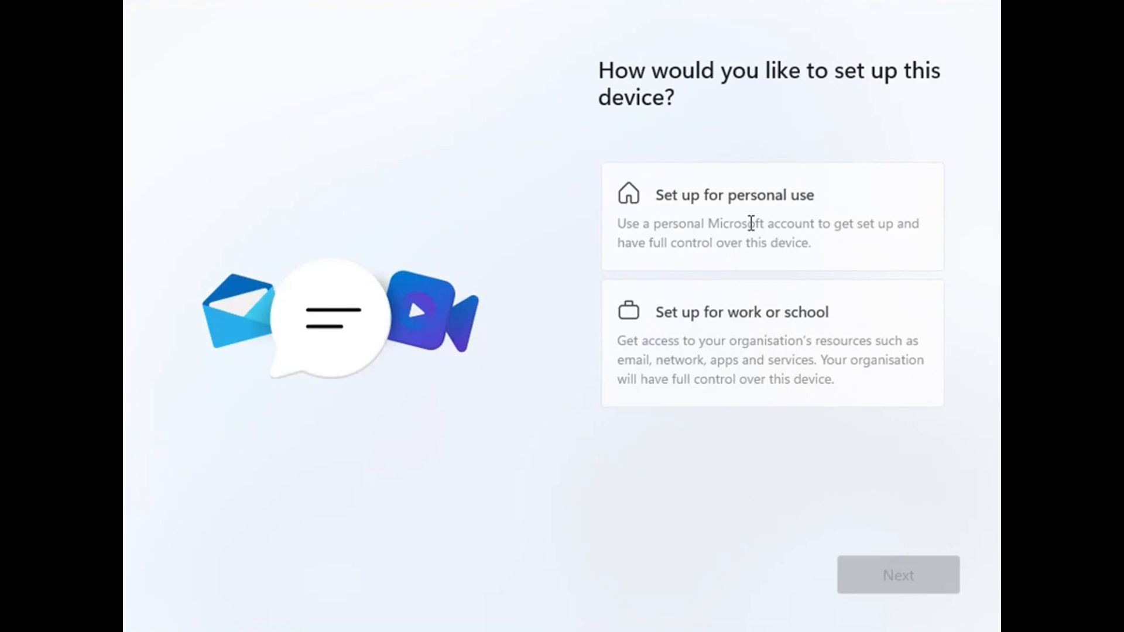
- Choose 'Set up for personal use' and advance past the Microsoft sign-in page
{"action": "left_click", "coordinate": [771, 217]}
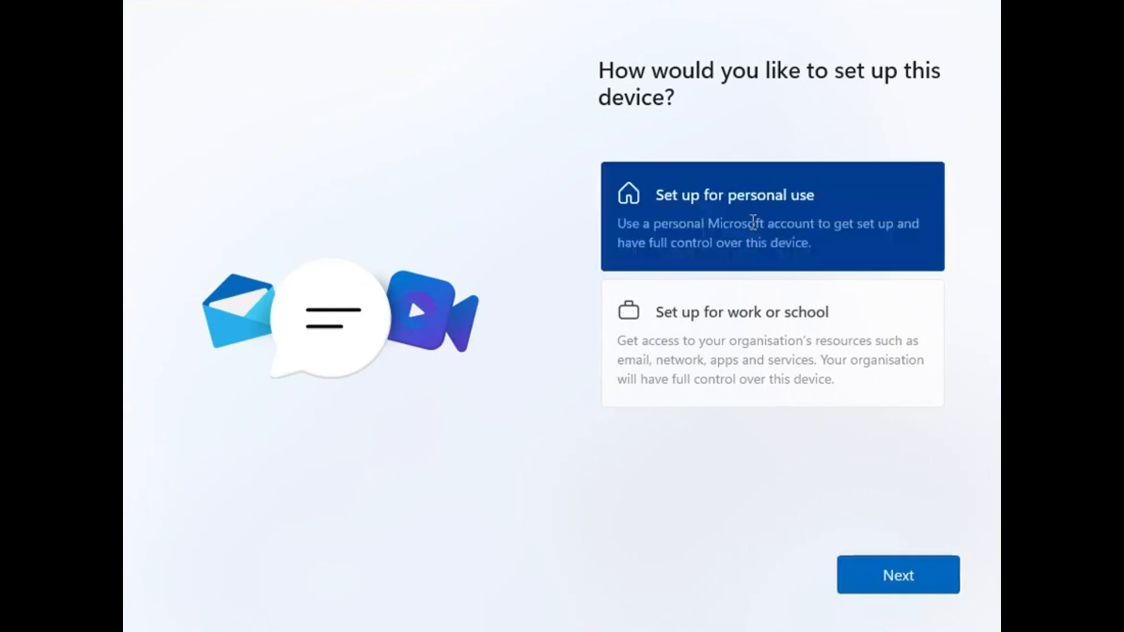
{"action": "left_click", "coordinate": [897, 575]}
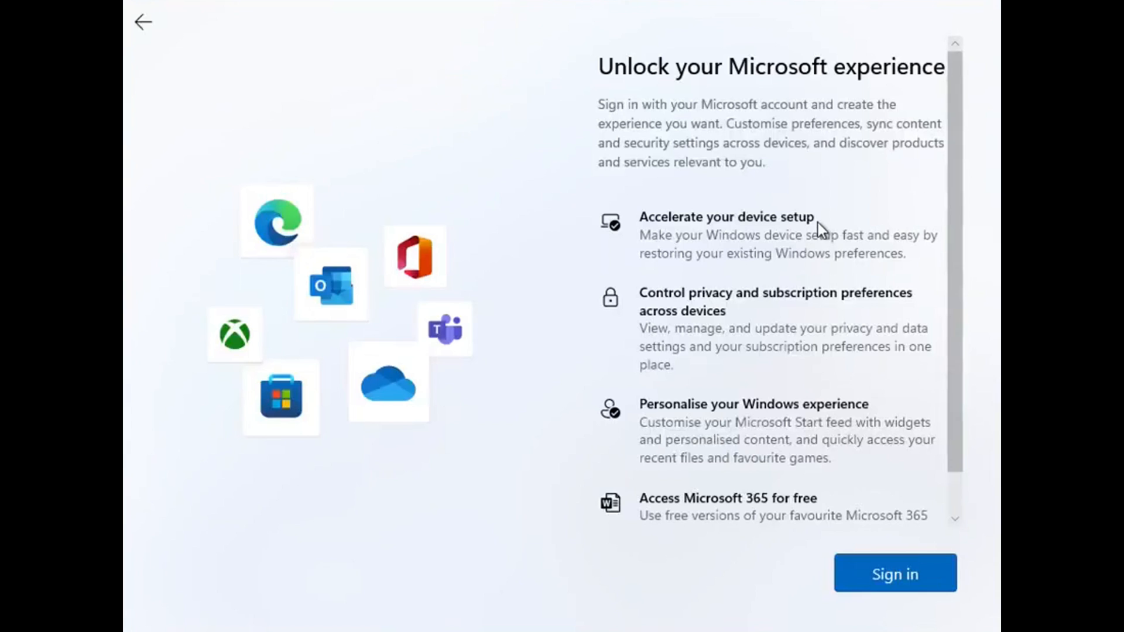
{"action": "left_click", "coordinate": [894, 573]}
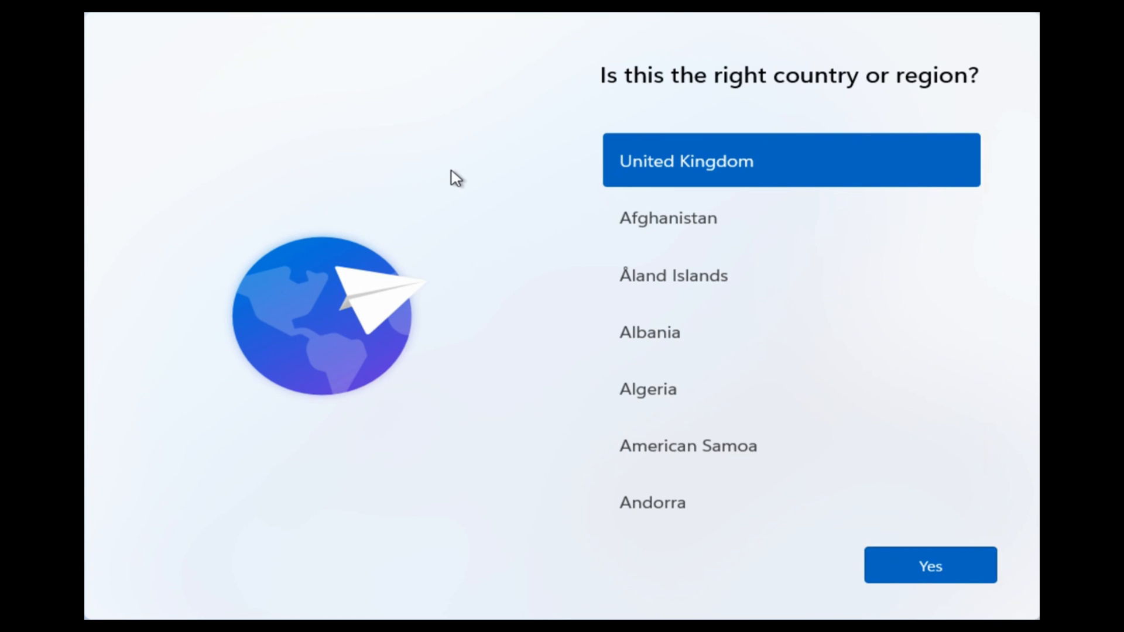
{"action": "mouse_move", "coordinate": [516, 110]}
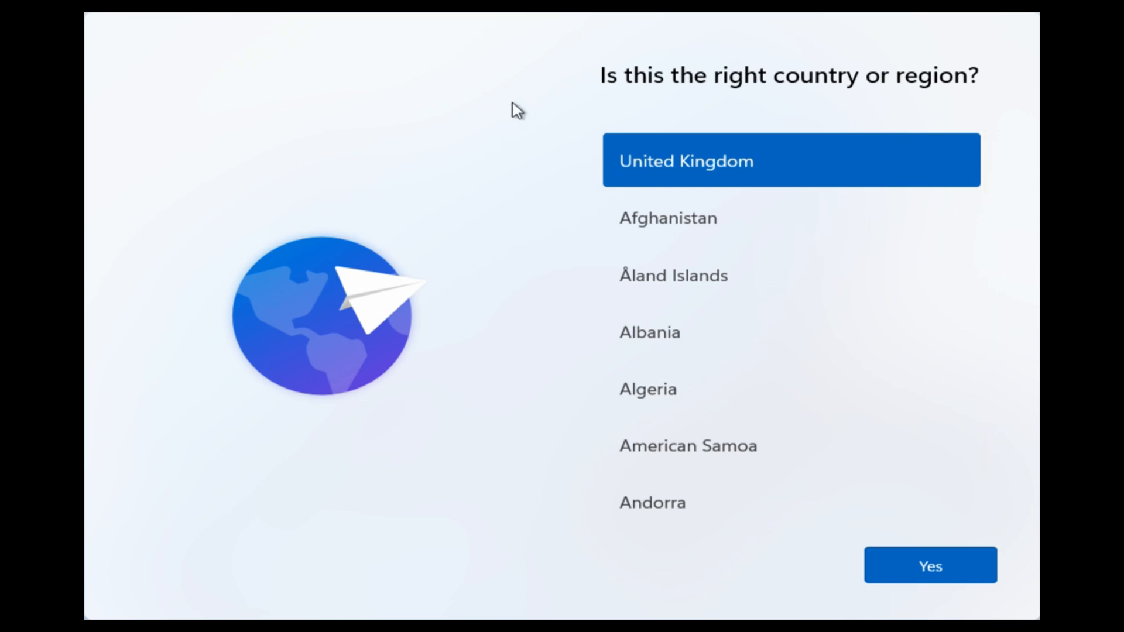
{"action": "mouse_move", "coordinate": [722, 99]}
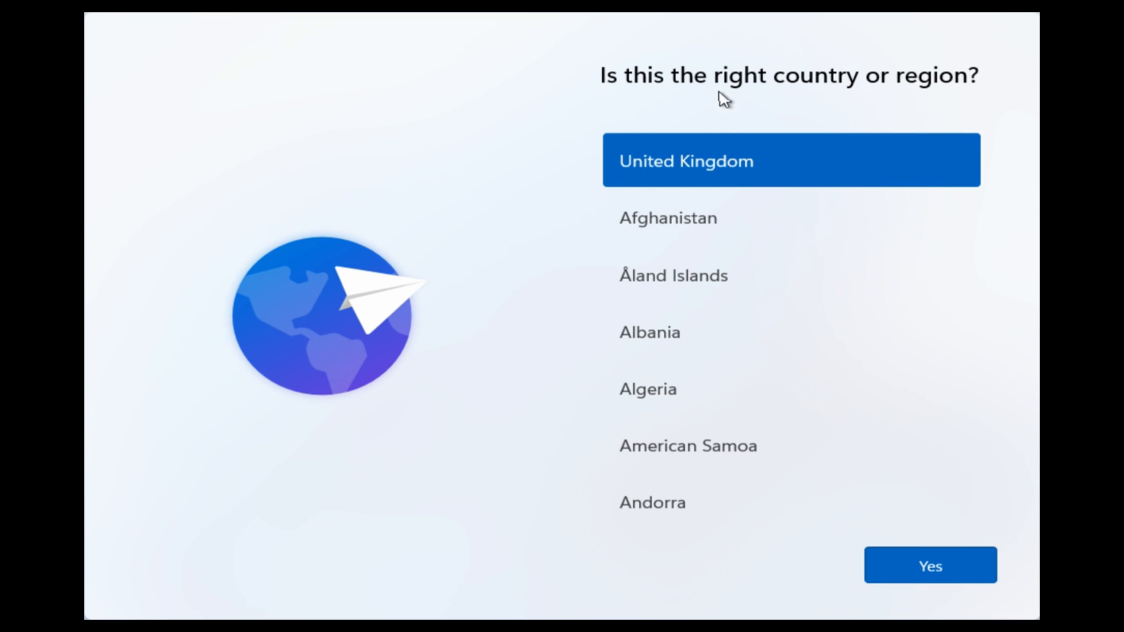
{"action": "mouse_move", "coordinate": [936, 96]}
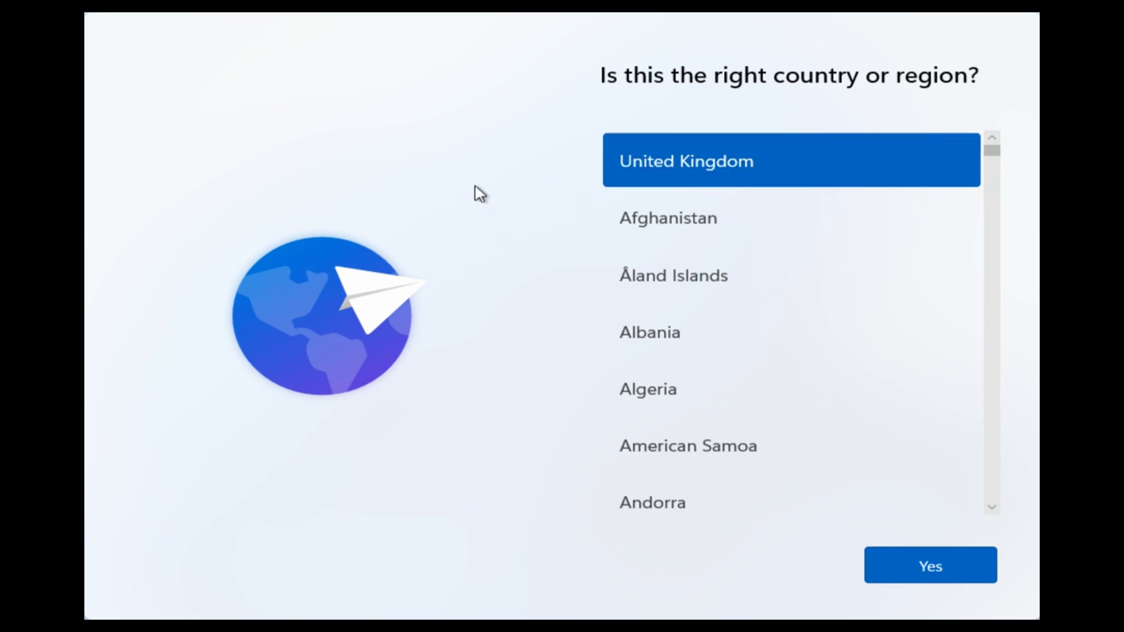
- Open an administrator Command Prompt over the country/region screen with Shift+F10
{"action": "key", "text": "shift+f"}
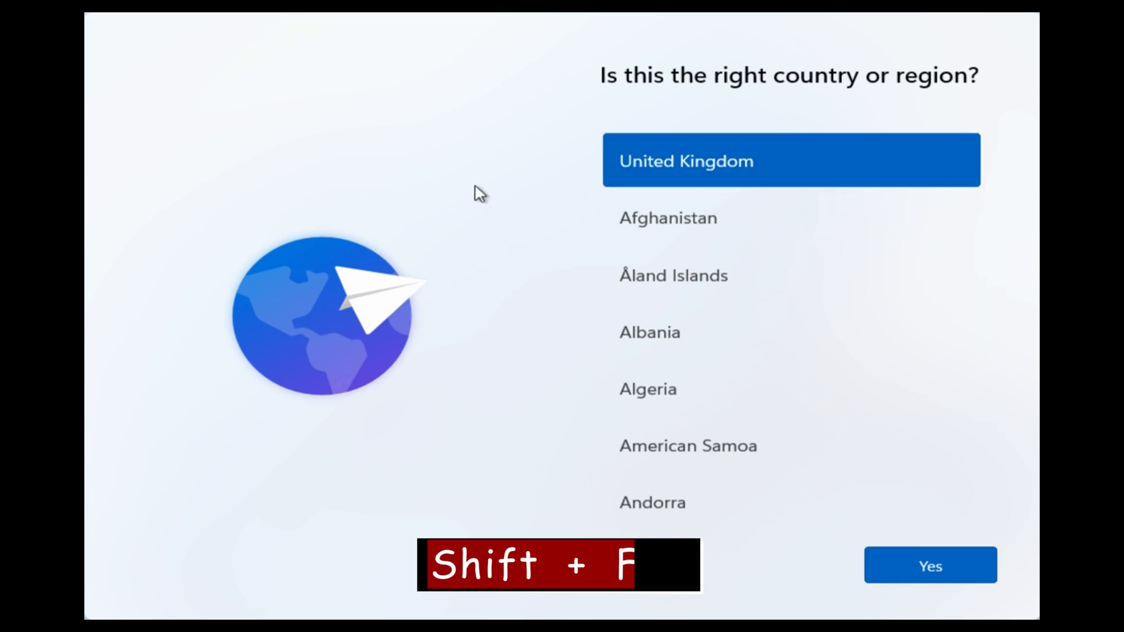
{"action": "key", "text": "shift+f10"}
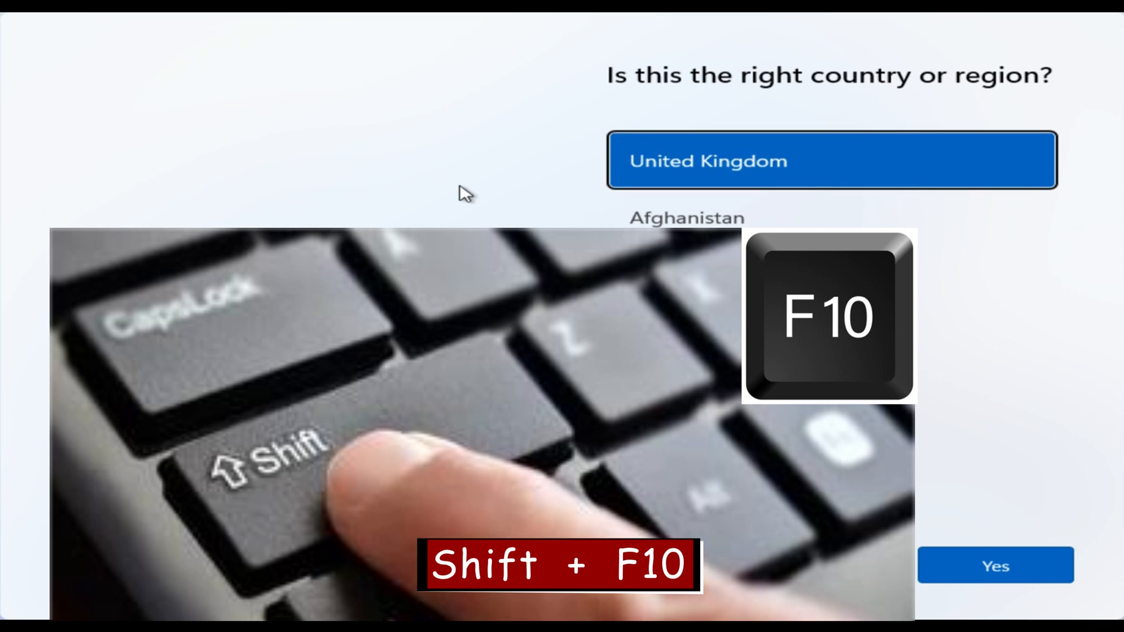
{"action": "key", "text": "Shift+F10"}
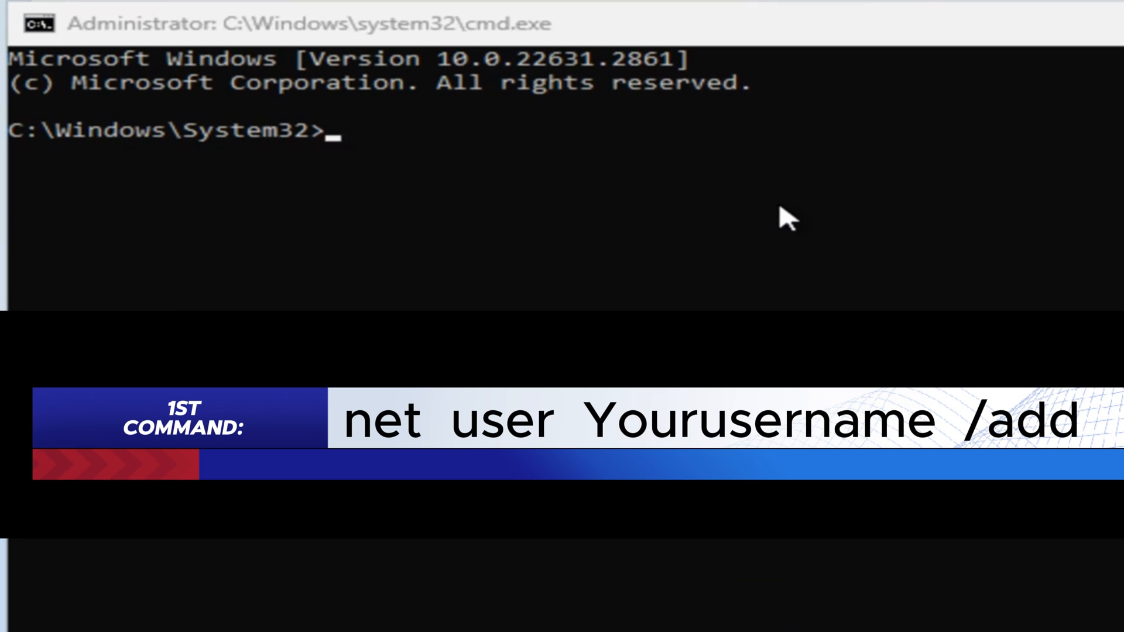
- Run 'net user Dstech /add' to create the Dstech local account
{"action": "type", "text": "net user"}
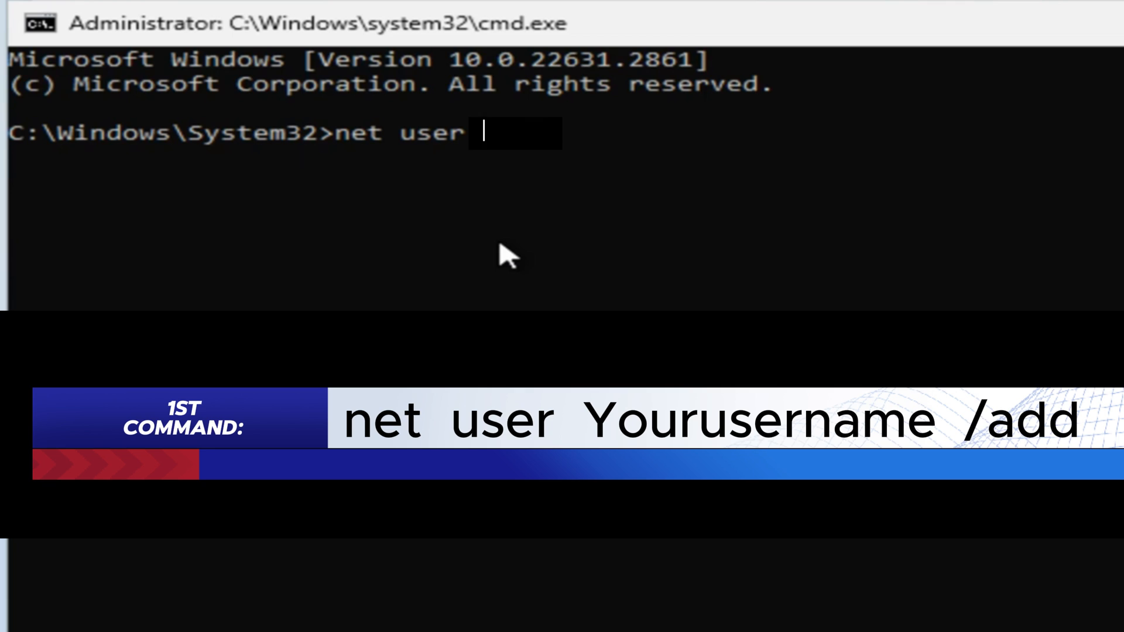
{"action": "type", "text": "Dstec"}
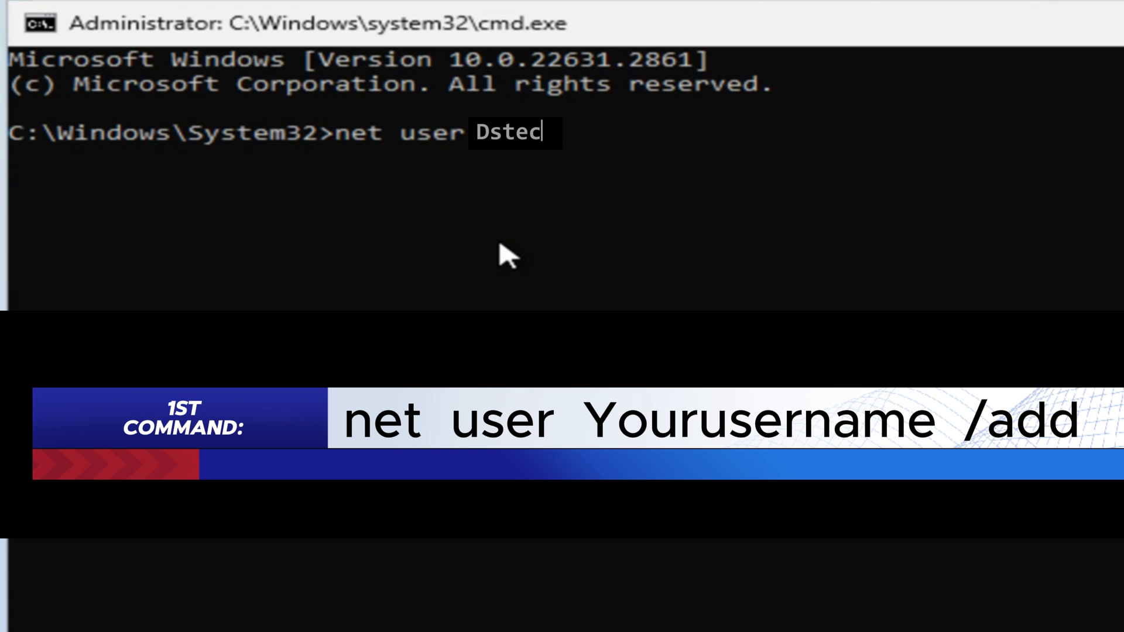
{"action": "type", "text": "h"}
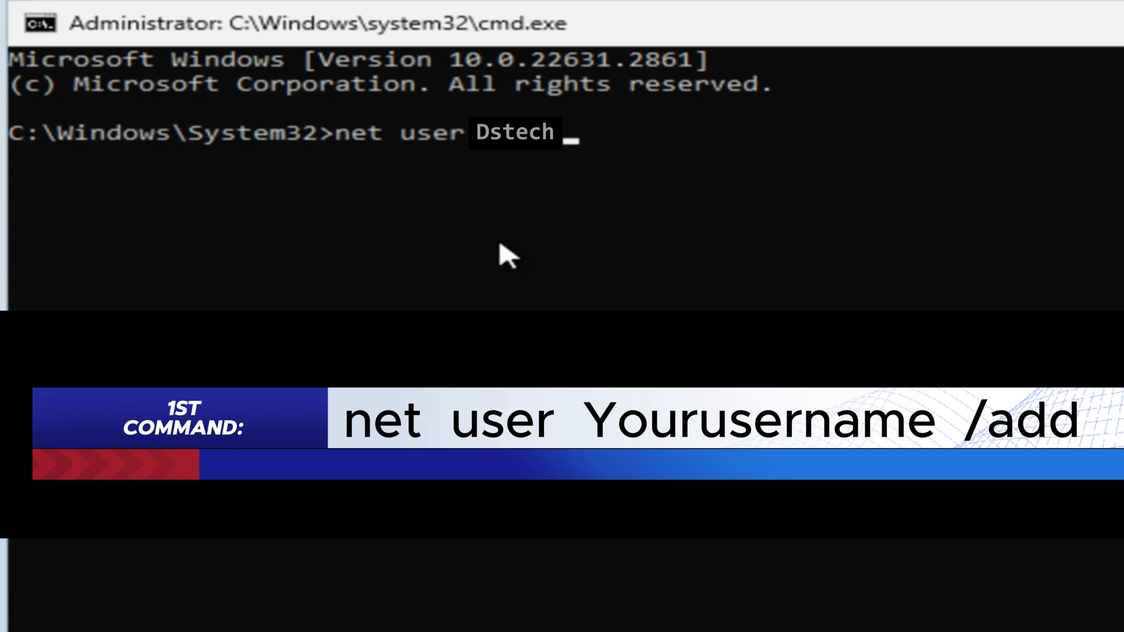
{"action": "type", "text": "/add"}
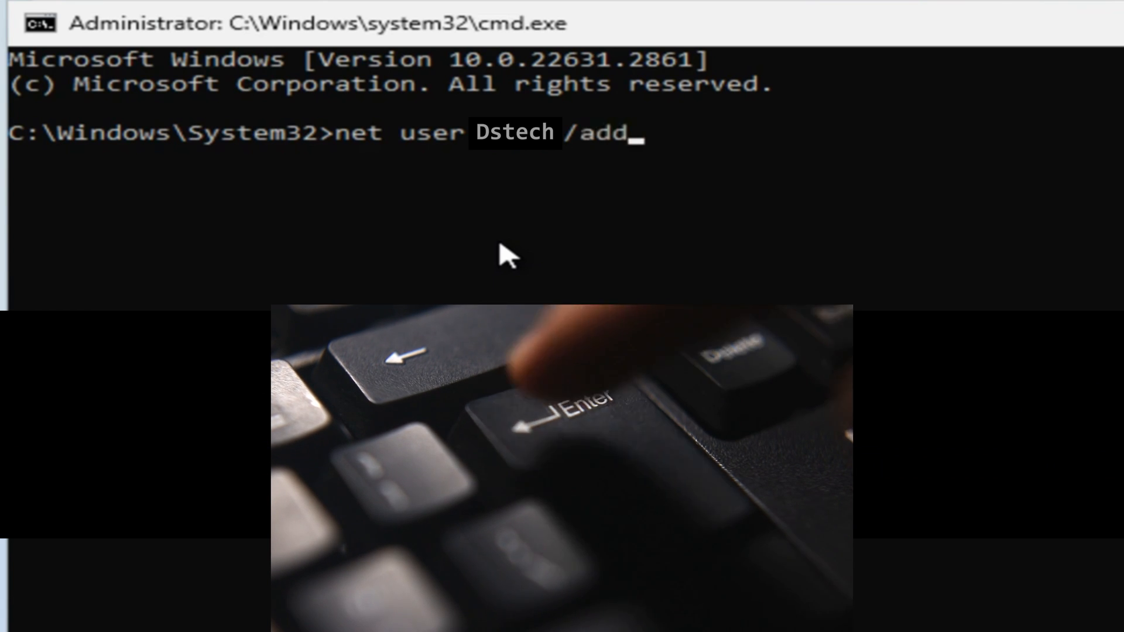
{"action": "key", "text": "Enter"}
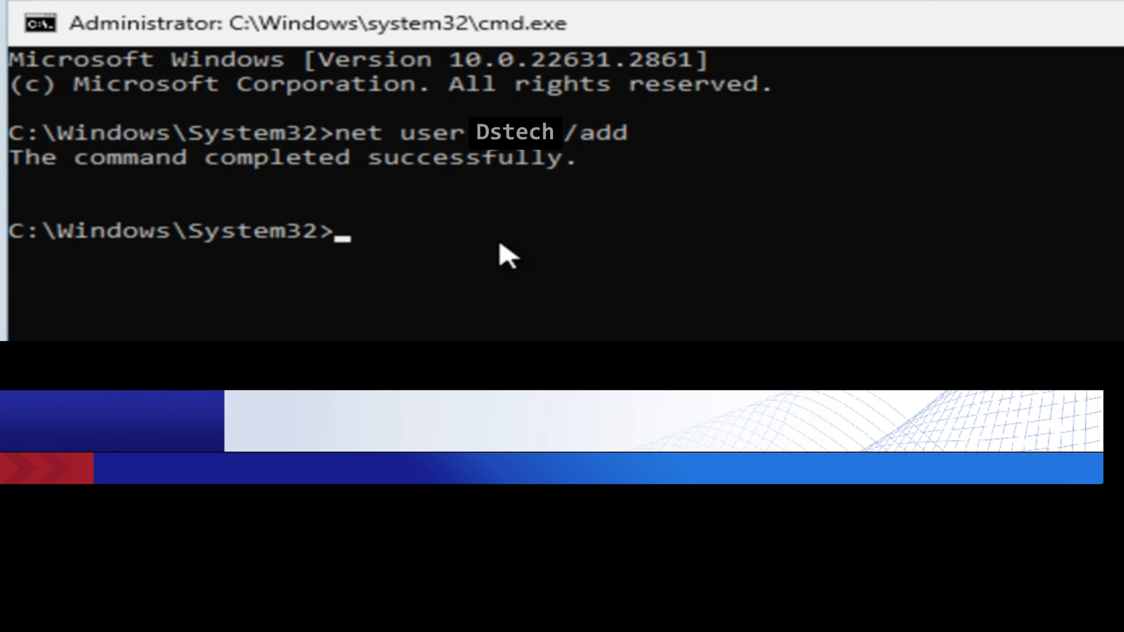
- Run 'net localgroup Administrators Dstech /add' to make Dstech an administrator
{"action": "type", "text": "net l"}
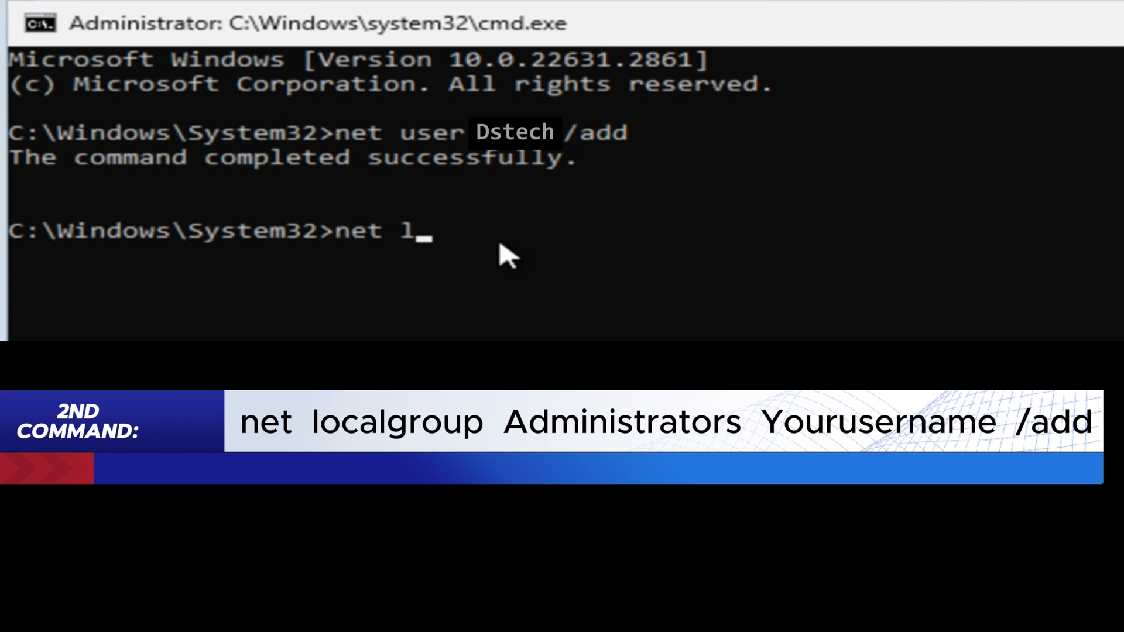
{"action": "type", "text": "ocalgrou"}
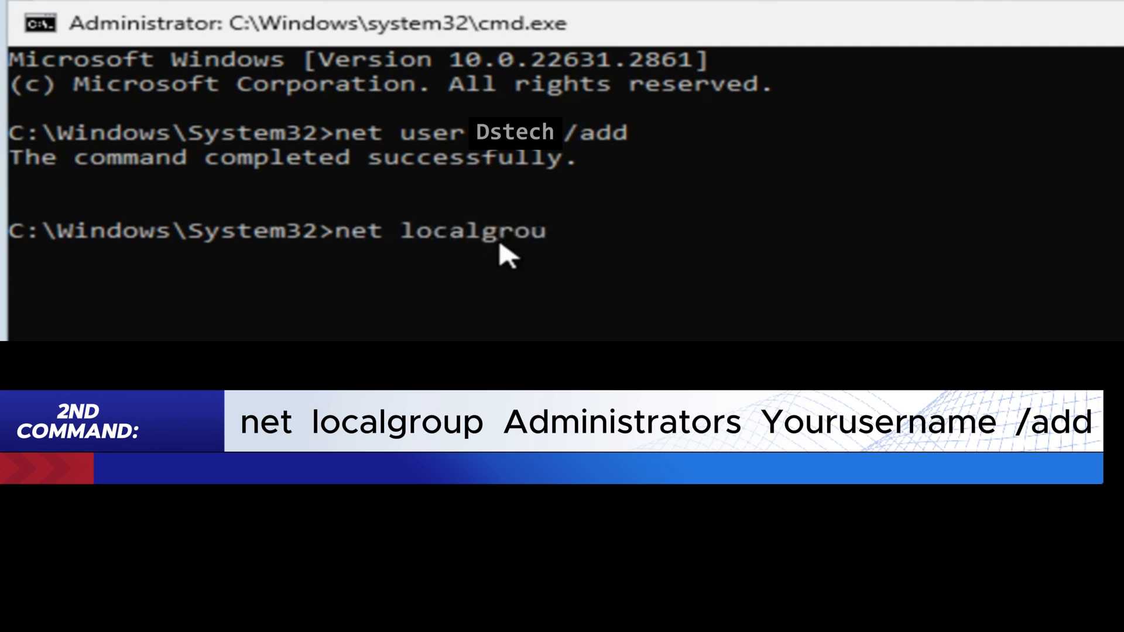
{"action": "type", "text": "p Administrators"}
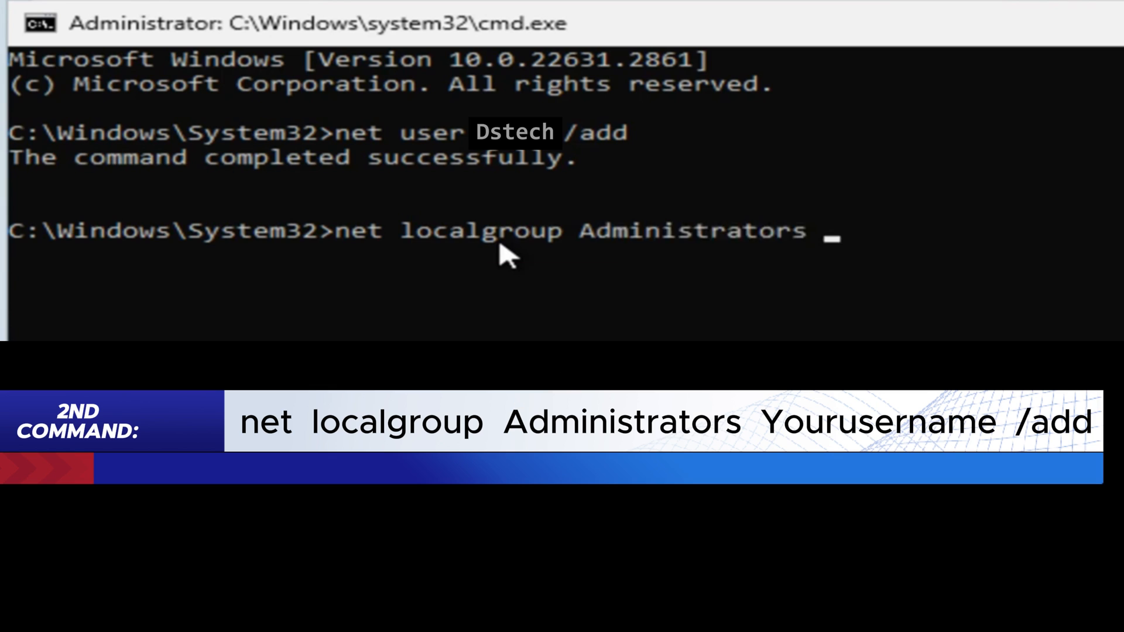
{"action": "type", "text": "Ds"}
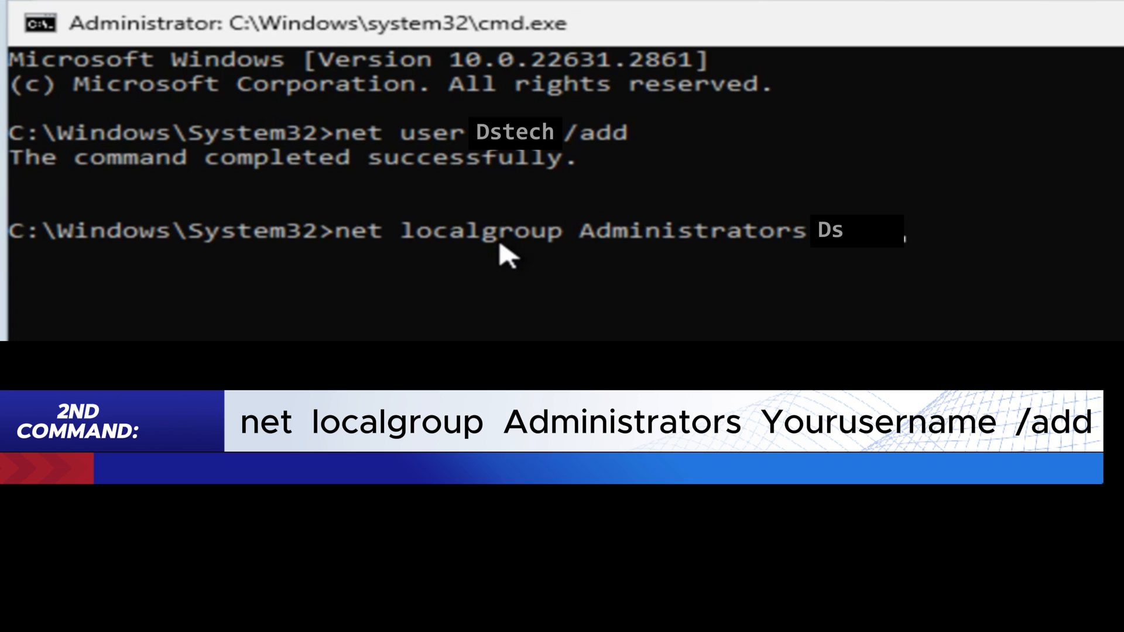
{"action": "type", "text": "tech"}
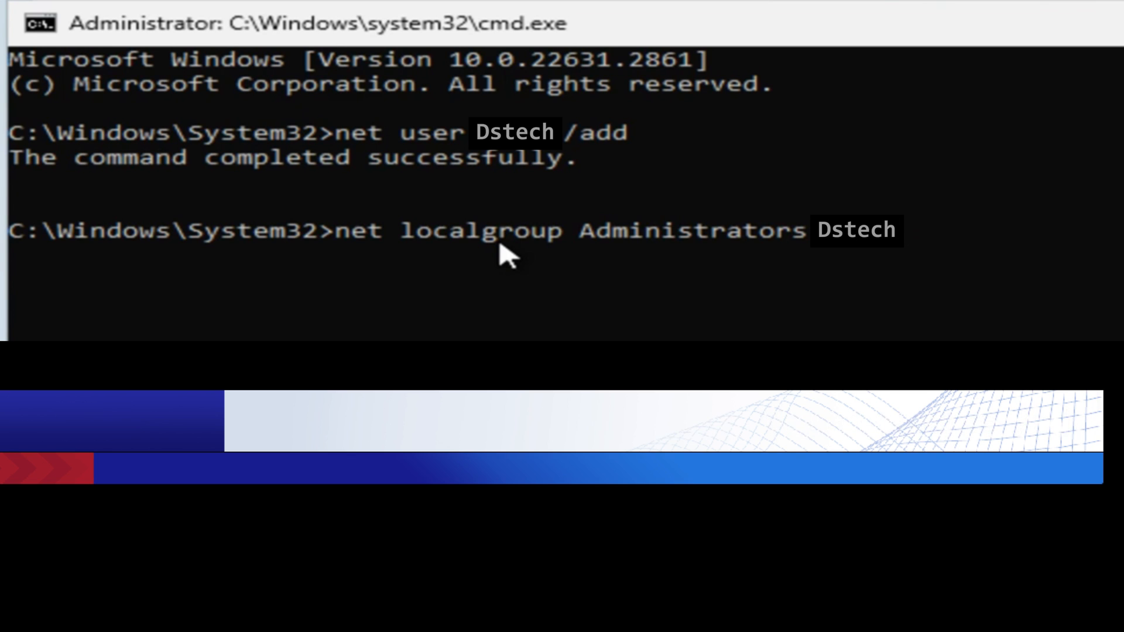
{"action": "type", "text": "/ad"}
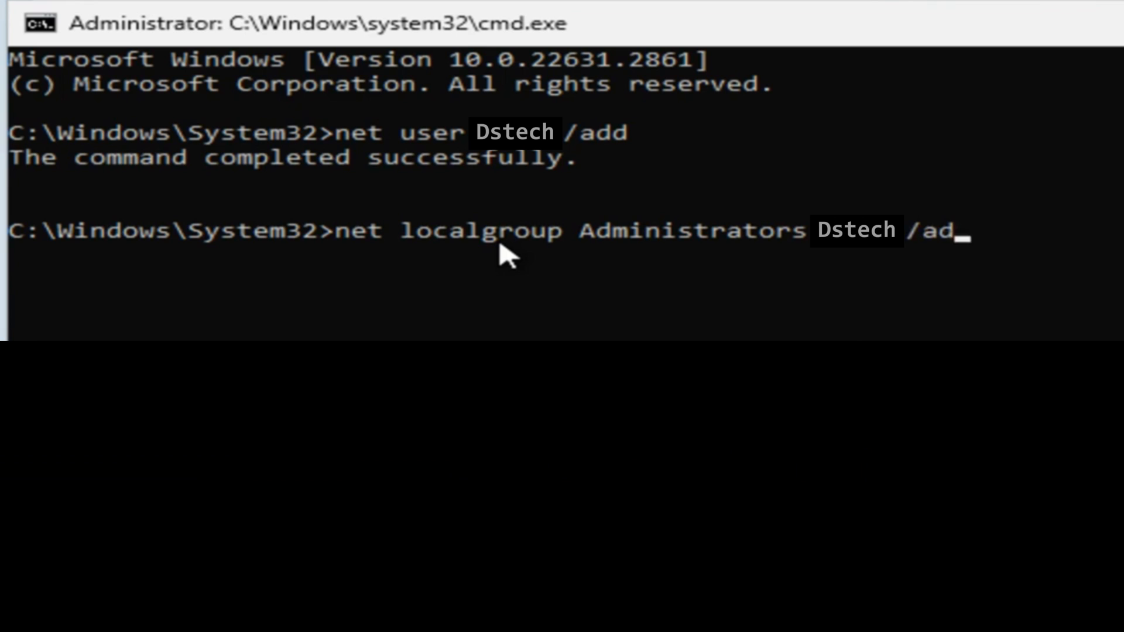
{"action": "key", "text": "Enter"}
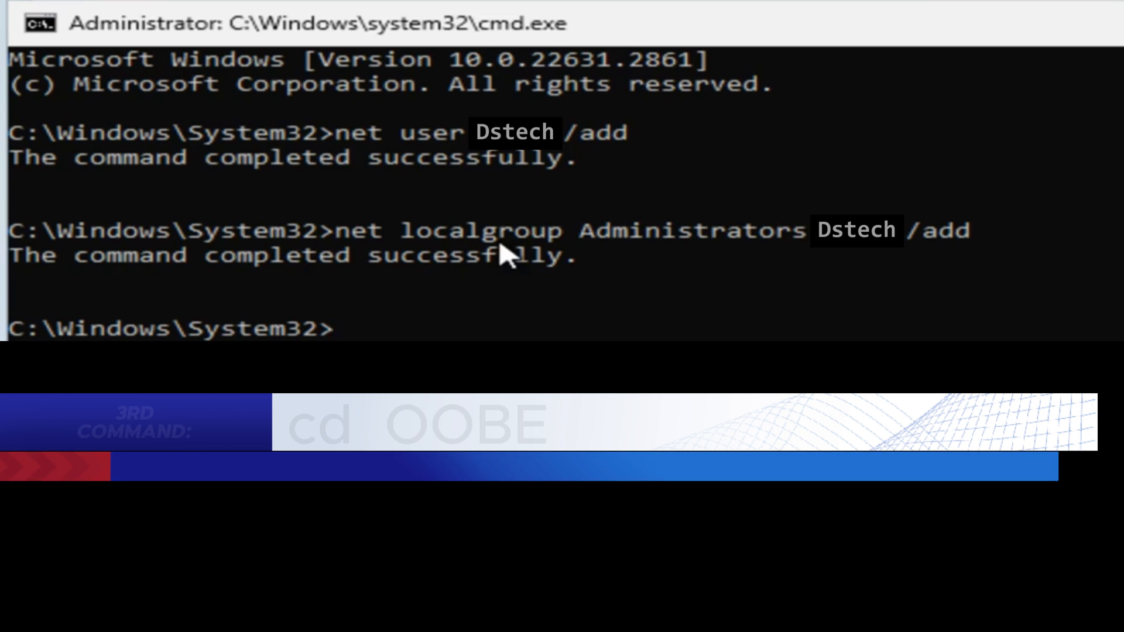
- Change directory into the OOBE folder with 'cd OOBE'
{"action": "type", "text": "cd"}
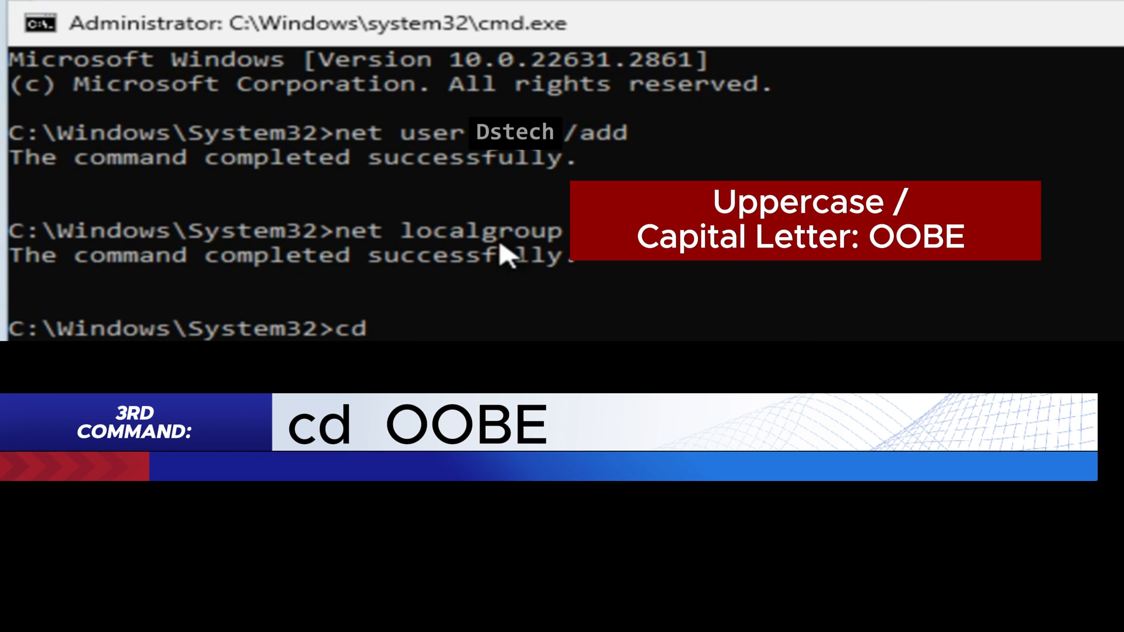
{"action": "type", "text": "OOBE"}
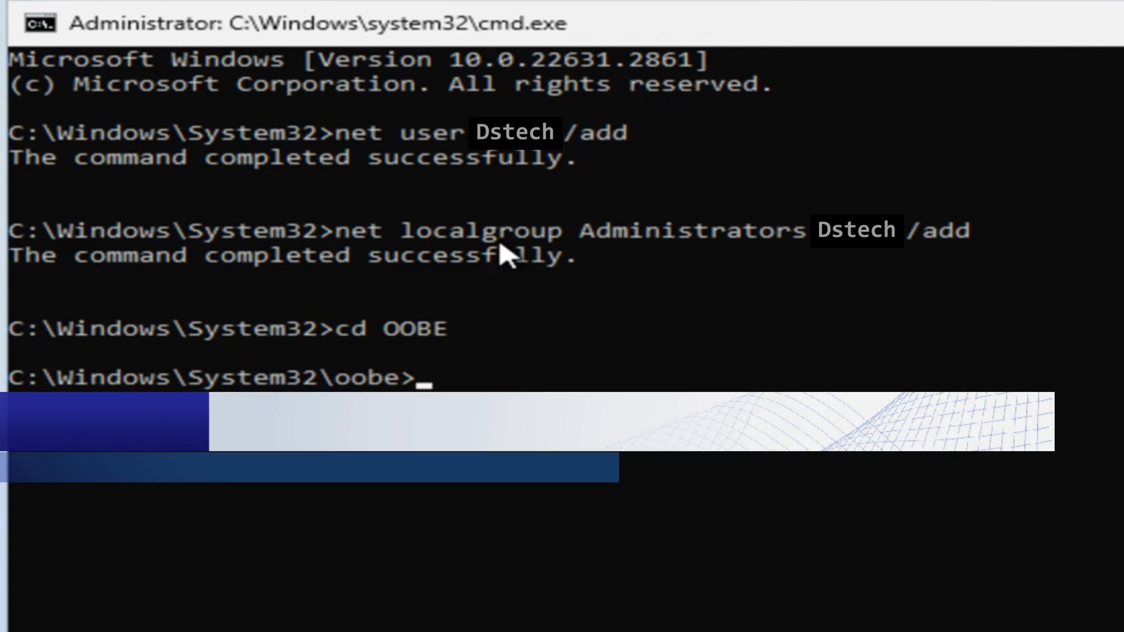
- Run 'msoobe.exe && shutdown.exe -r' to finish setup and restart
{"action": "type", "text": "msoo"}
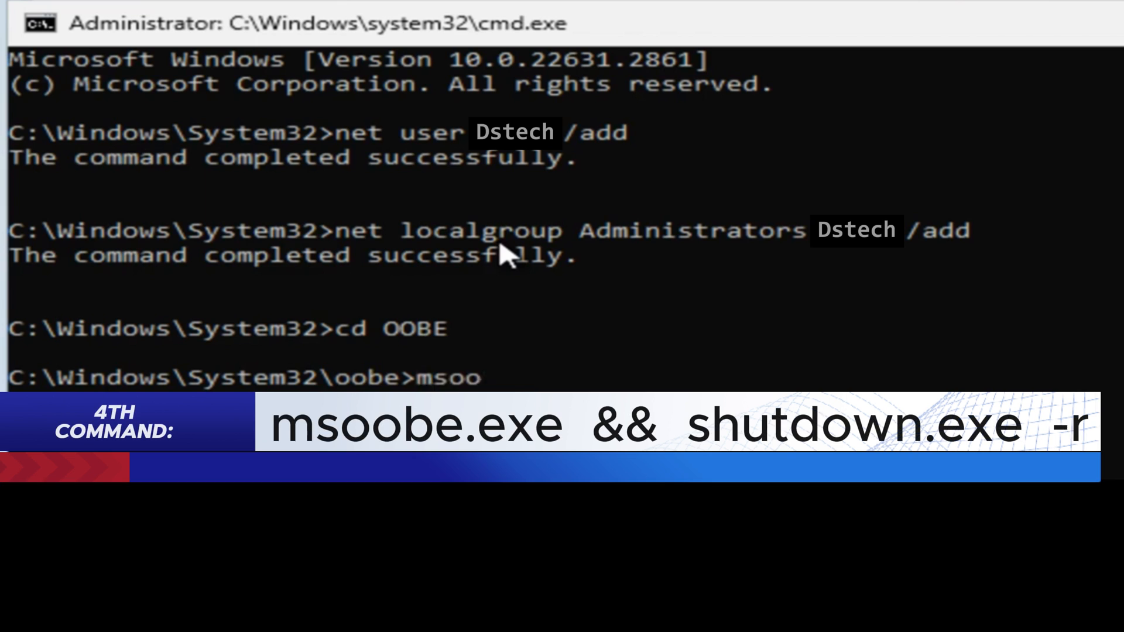
{"action": "type", "text": "be.ex"}
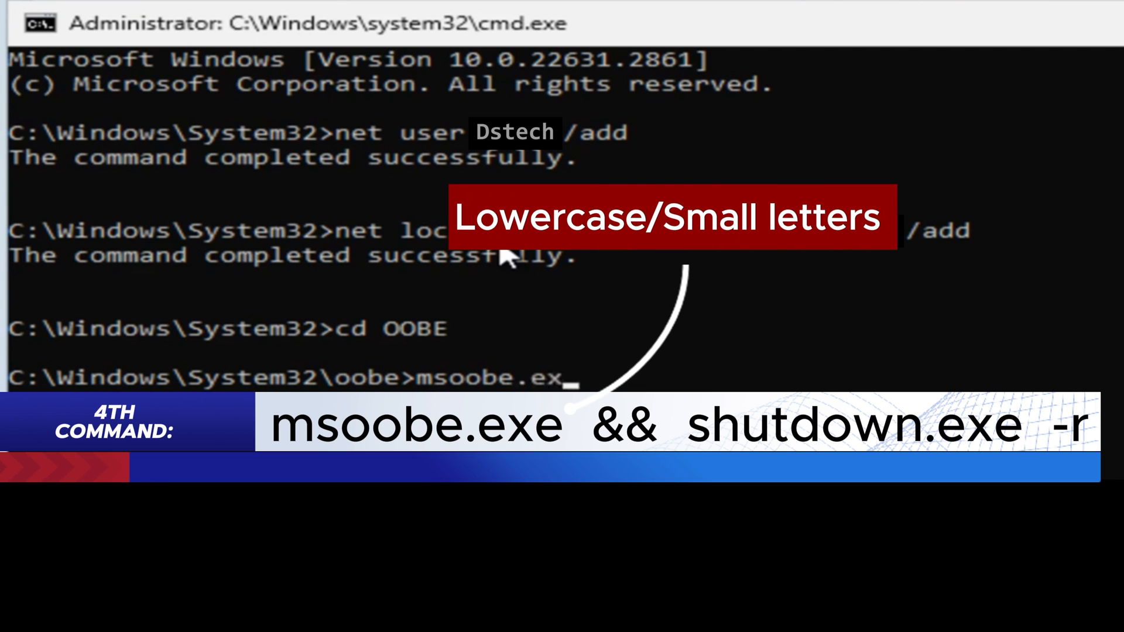
{"action": "type", "text": "e"}
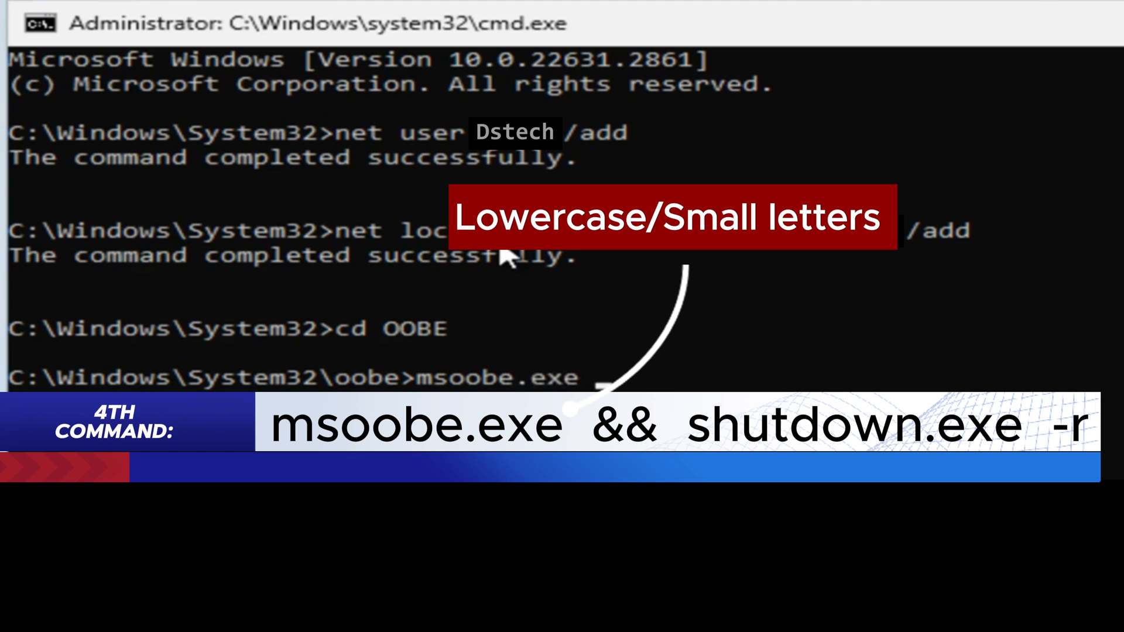
{"action": "type", "text": "&&"}
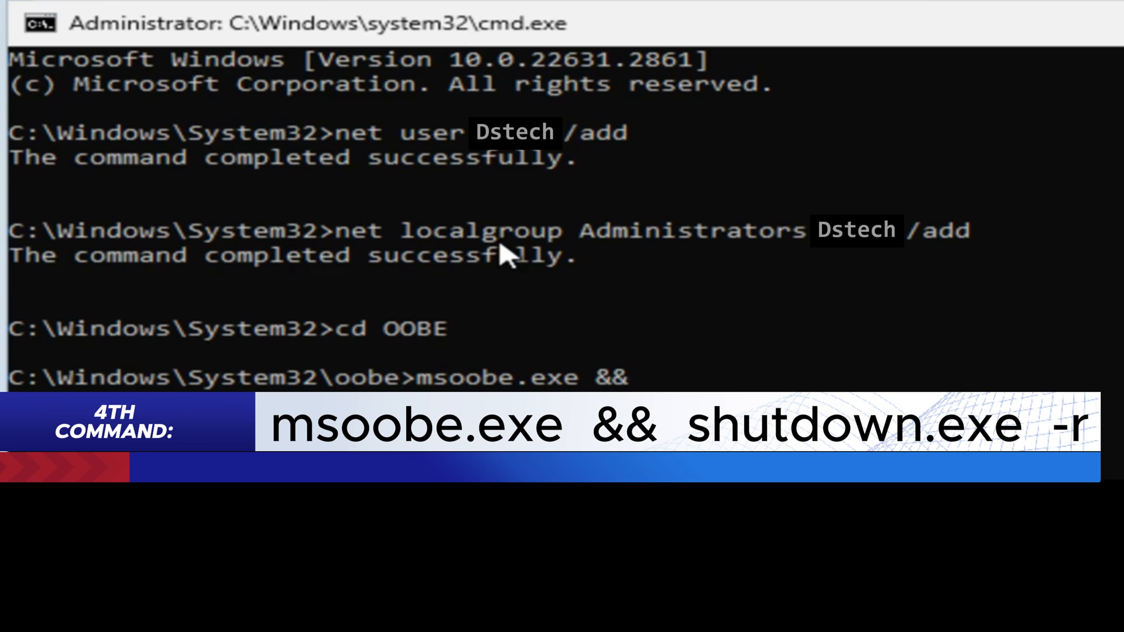
{"action": "type", "text": "shutdown.e"}
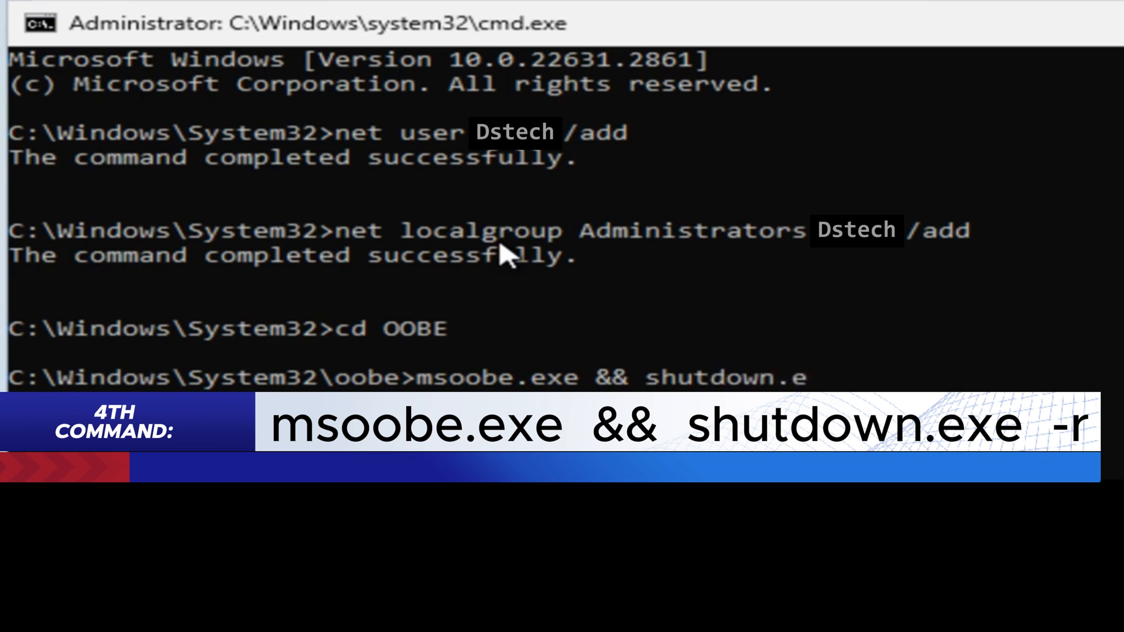
{"action": "type", "text": "xe -r"}
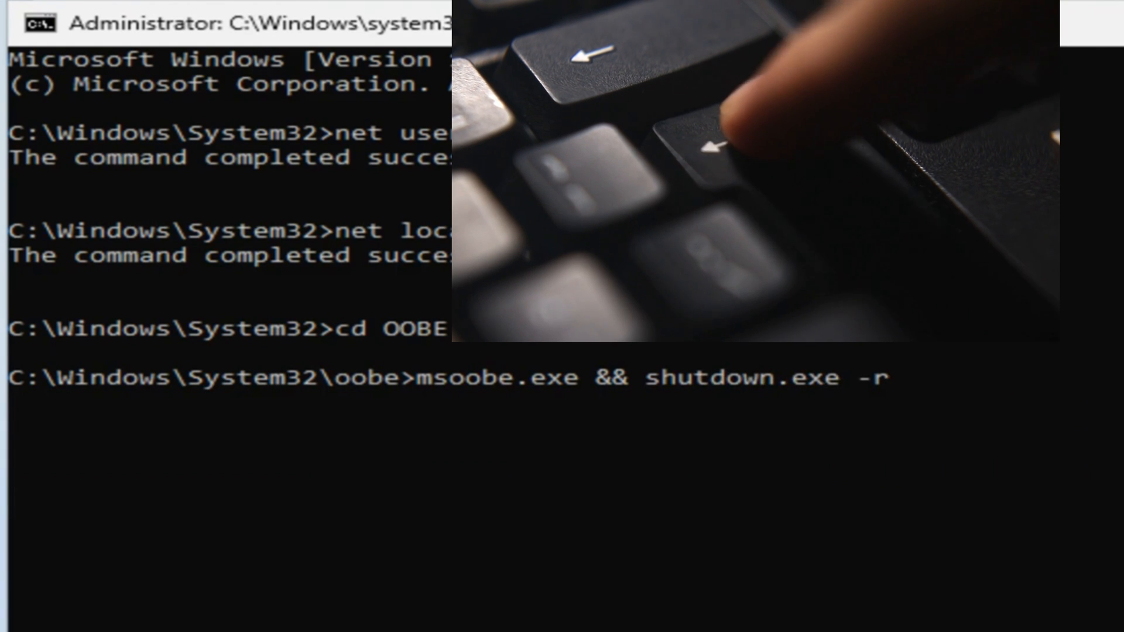
{"action": "key", "text": "enter"}
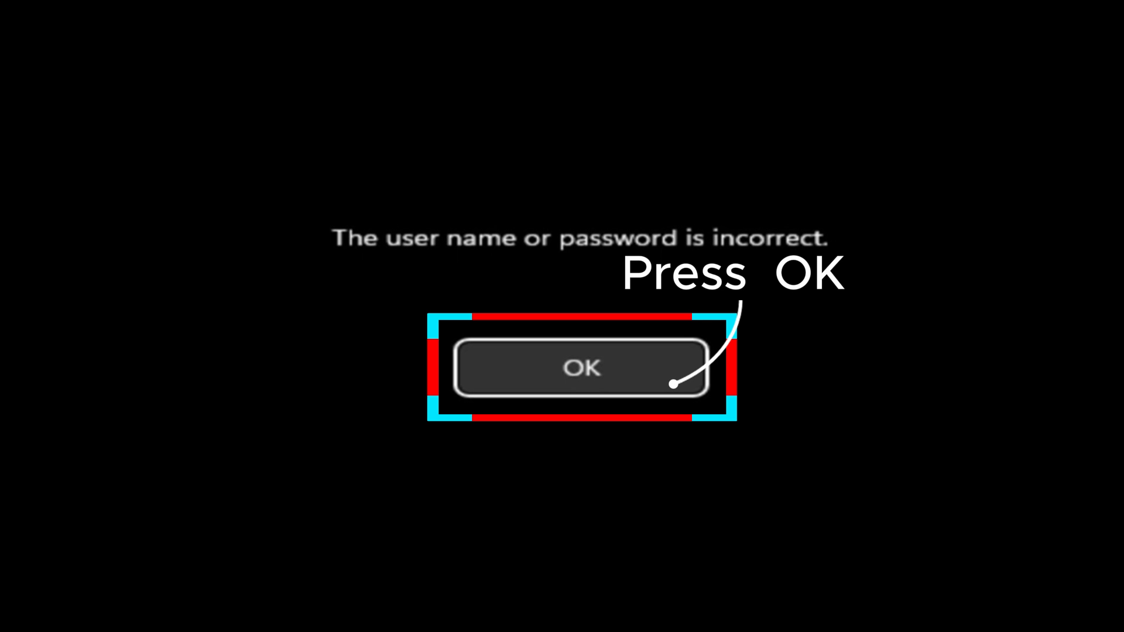
- Click OK on the incorrect user name or password message to reveal the Dstech account
{"action": "left_click", "coordinate": [581, 368]}
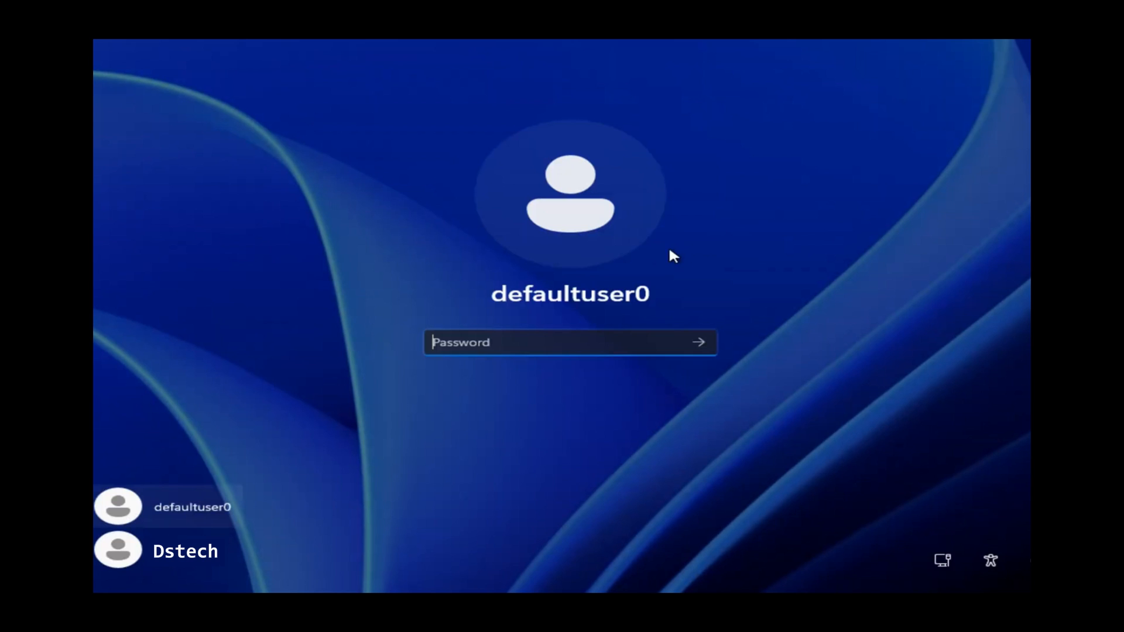